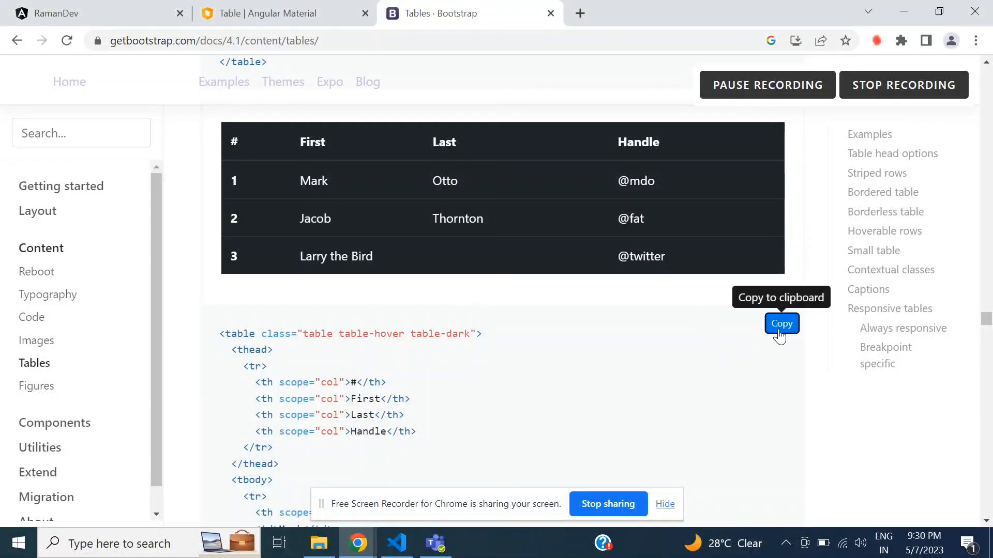
Paste the Bootstrap table-dark hover example into home.component.html and view it at localhost:4200.
click(396, 542)
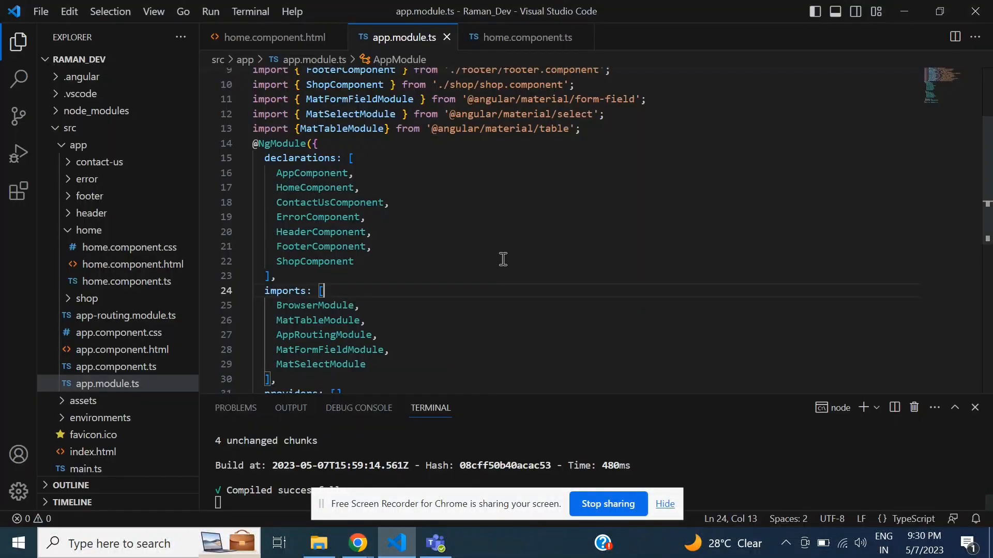
click(272, 37)
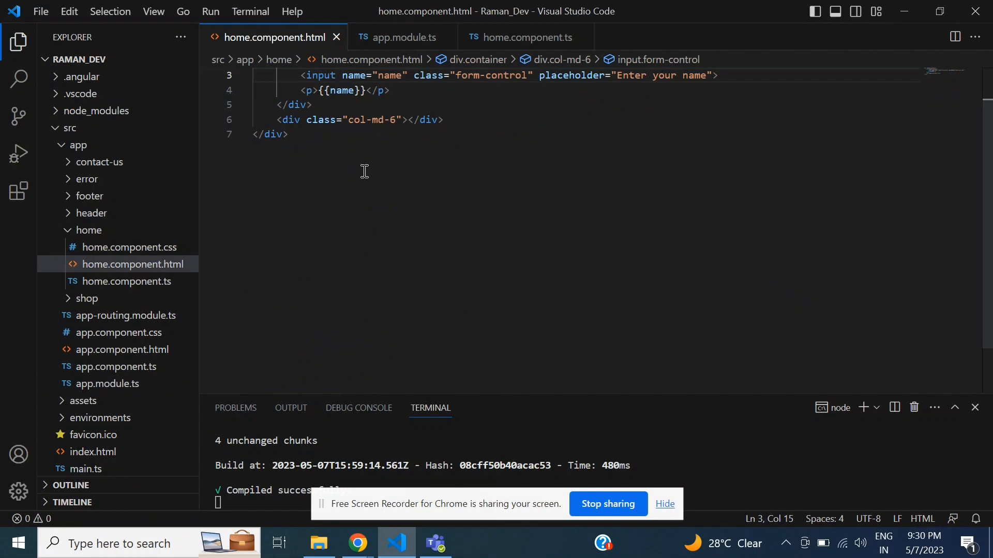
scroll(down, 3)
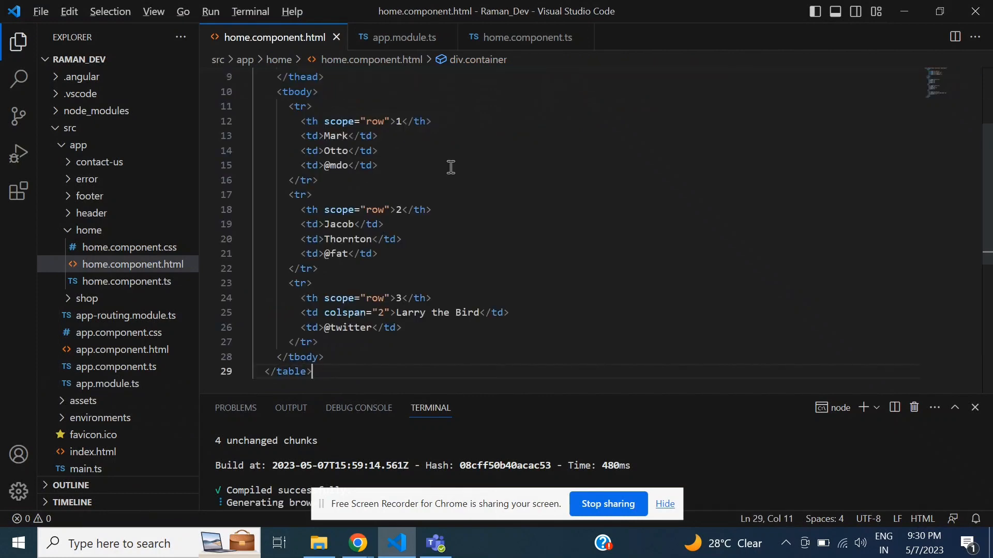
click(357, 543)
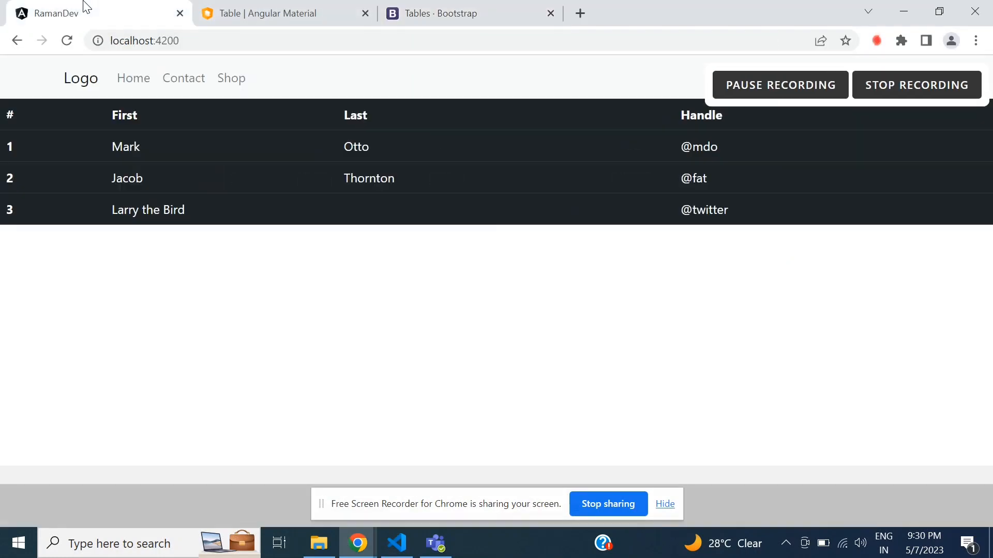
mouse_move(589, 247)
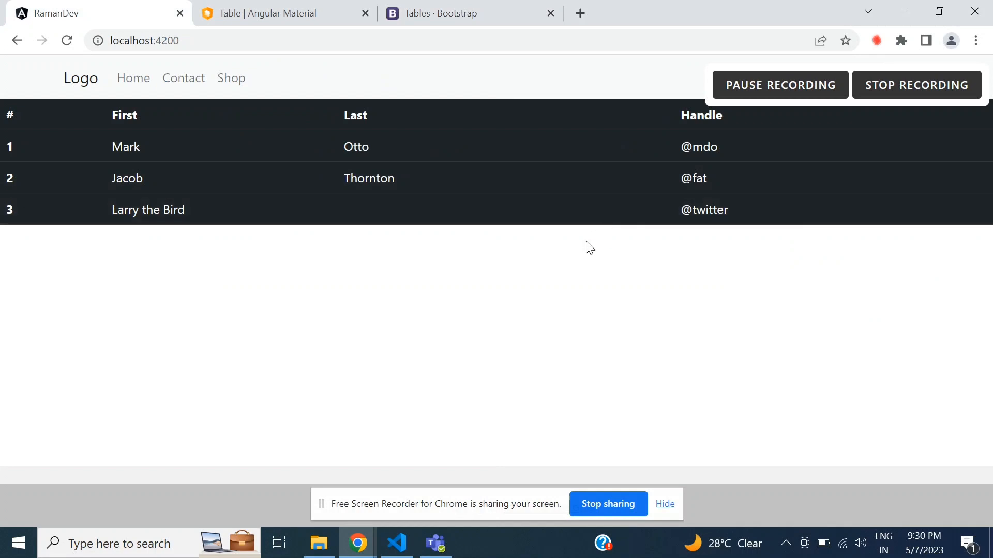
Inspect the page, enable the device toolbar and narrow the viewport to check the table layout.
right_click(451, 256)
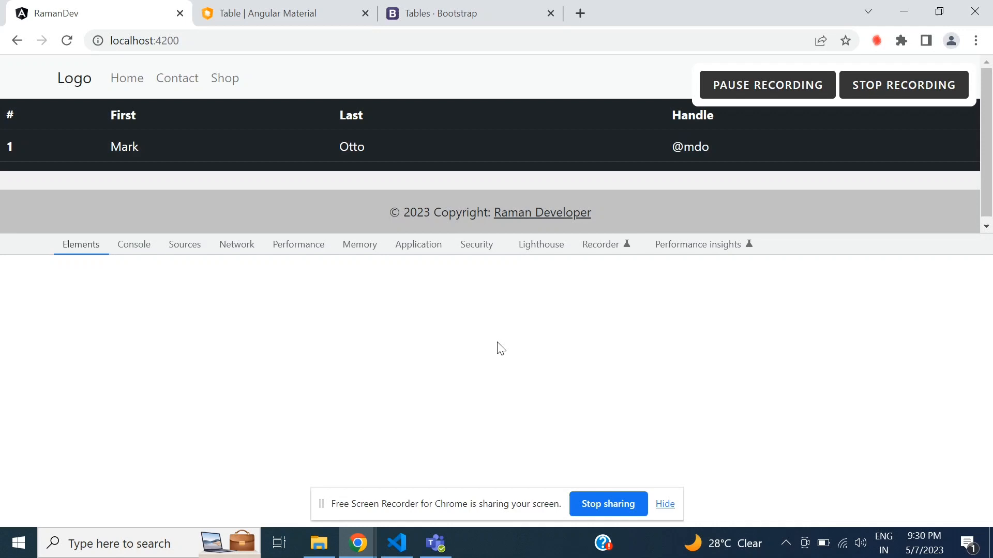
click(35, 244)
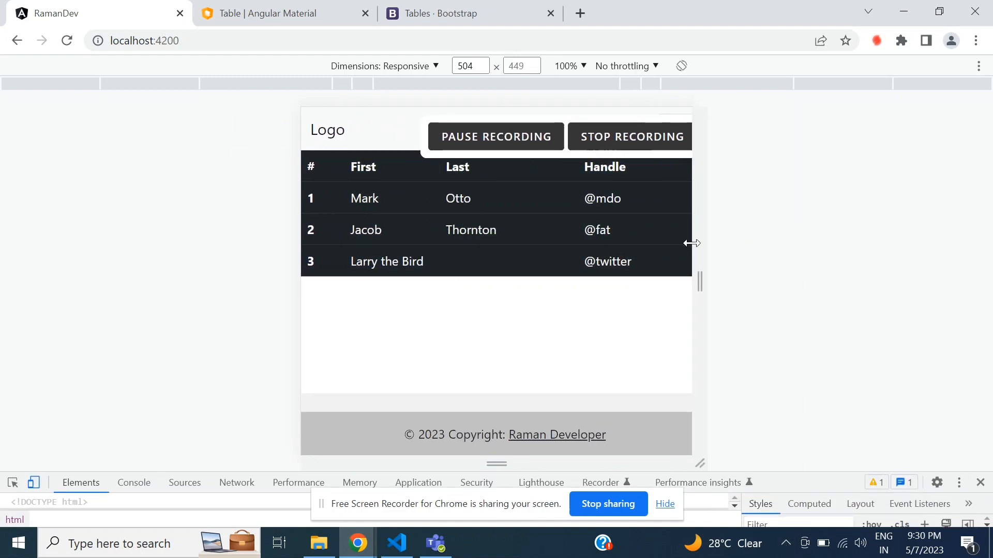
drag(692, 243, 687, 246)
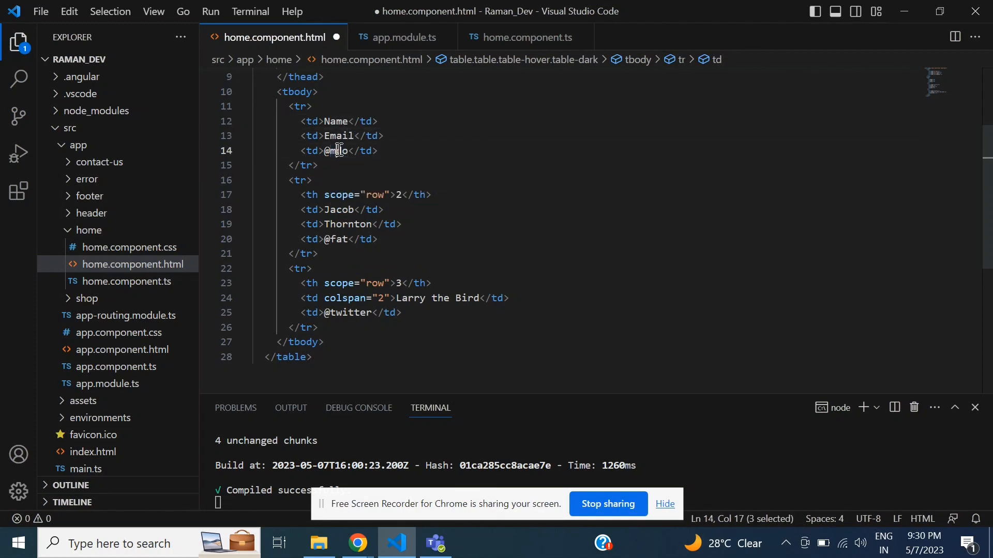
Make the first body row read Name, Email, Age and remove the Jacob Thornton row.
text(Age)
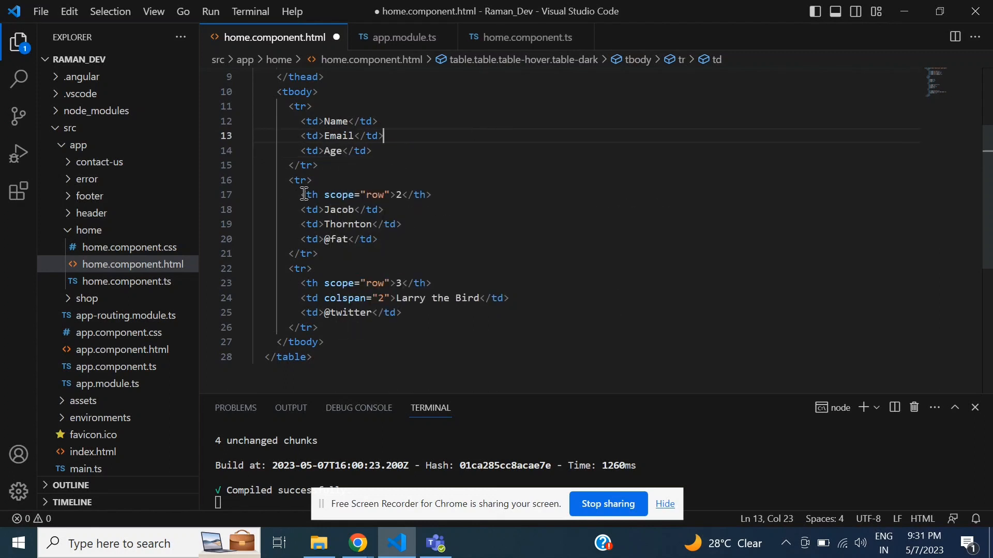
drag(302, 195, 340, 239)
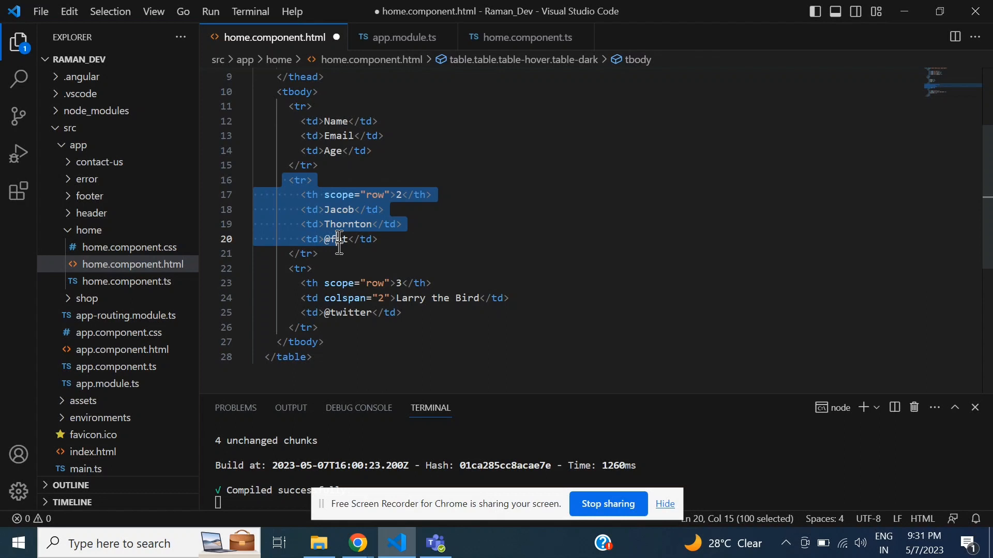
key(Delete)
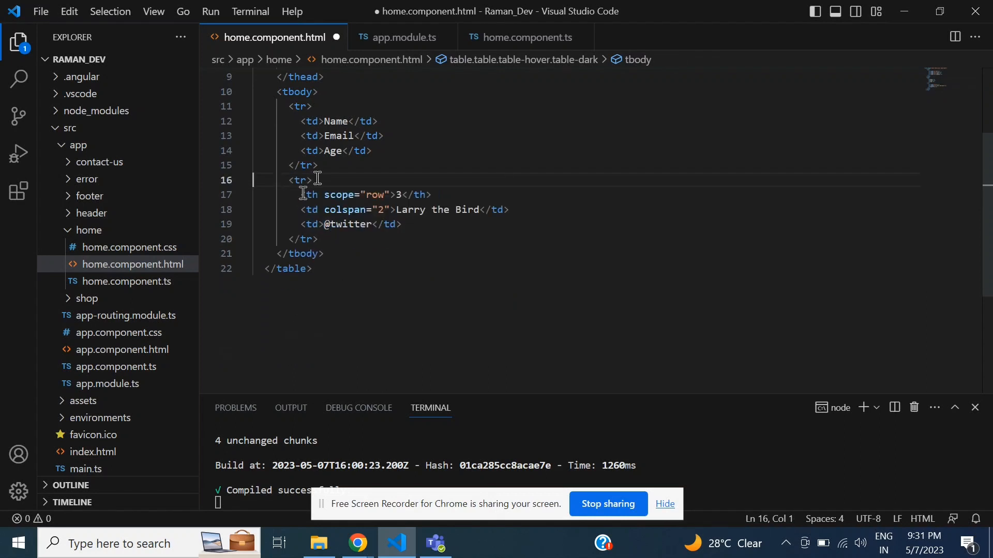
drag(299, 195, 400, 225)
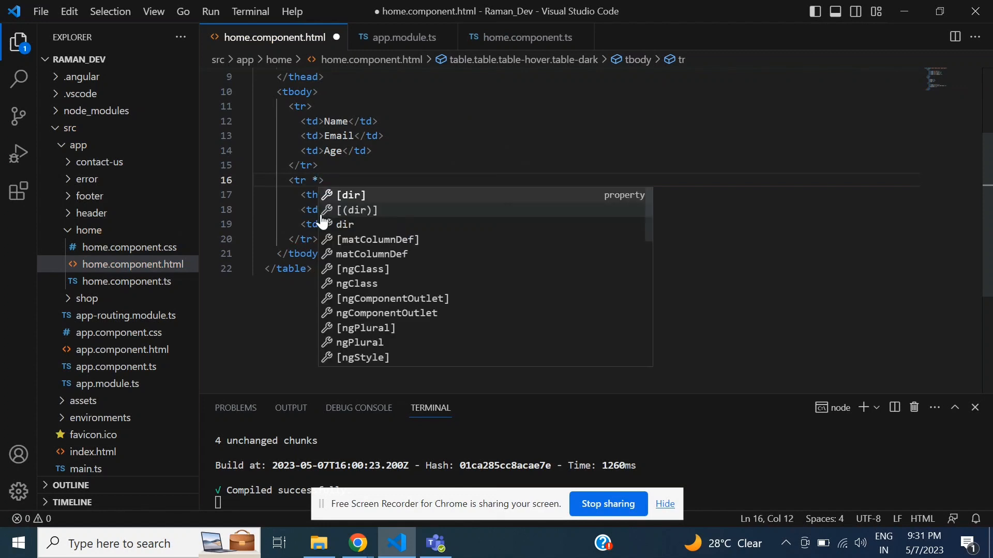
Add *ngFor="let item in data" to the remaining <tr>, checking the data array in home.component.ts.
text(ngFro)
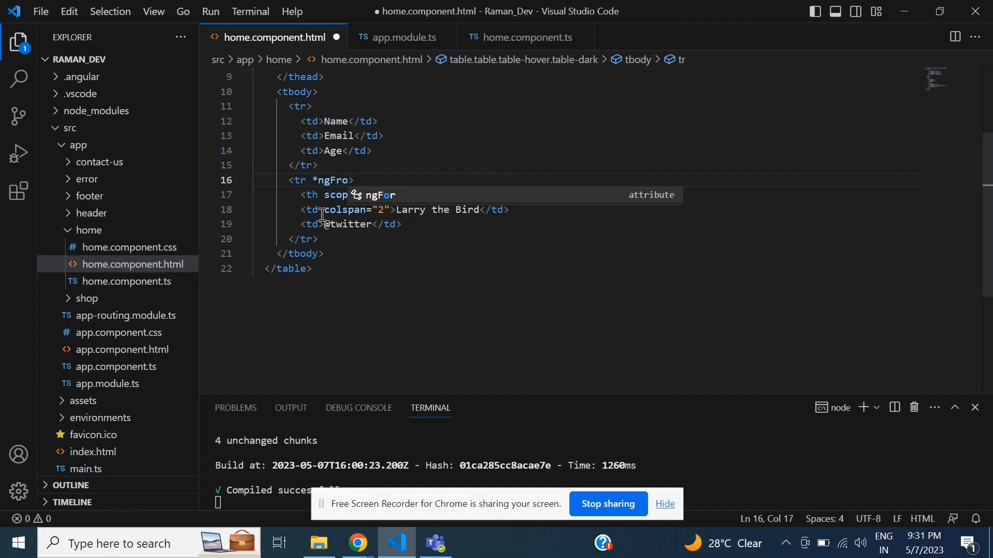
text(="1")
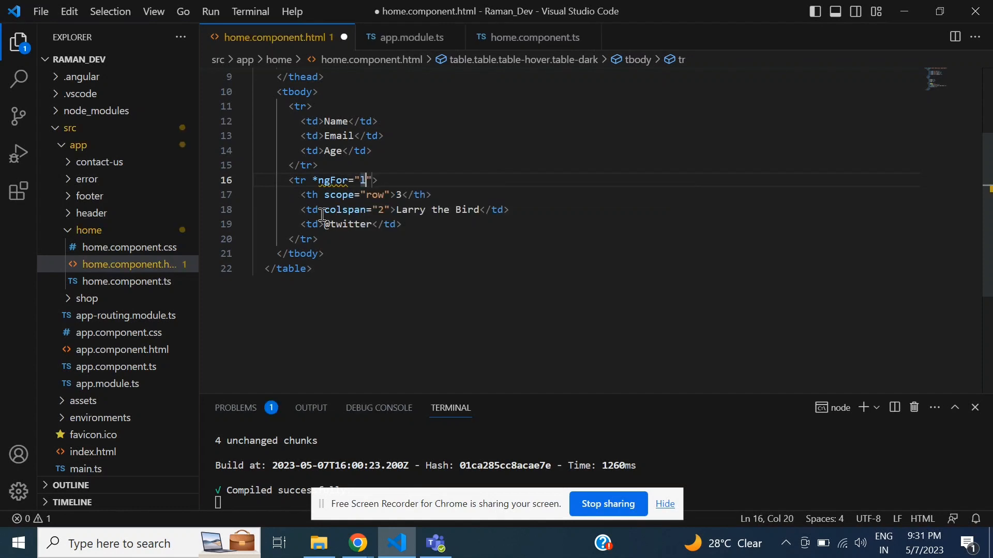
text(et item in)
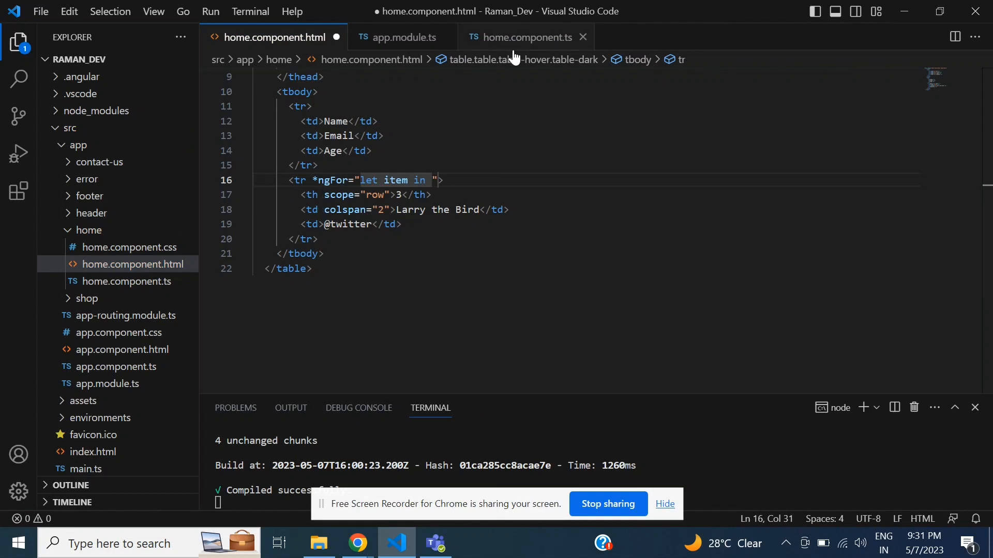
click(526, 38)
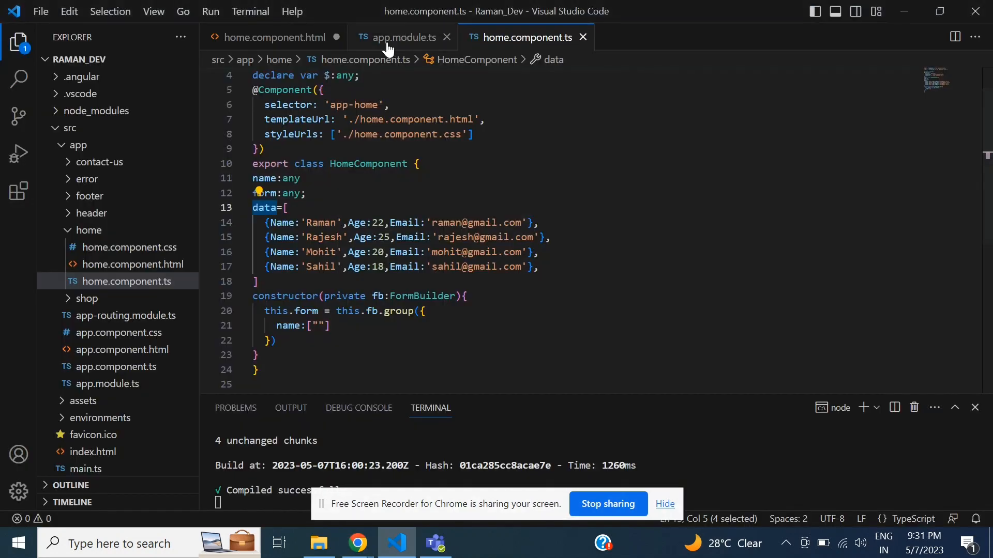
click(273, 38)
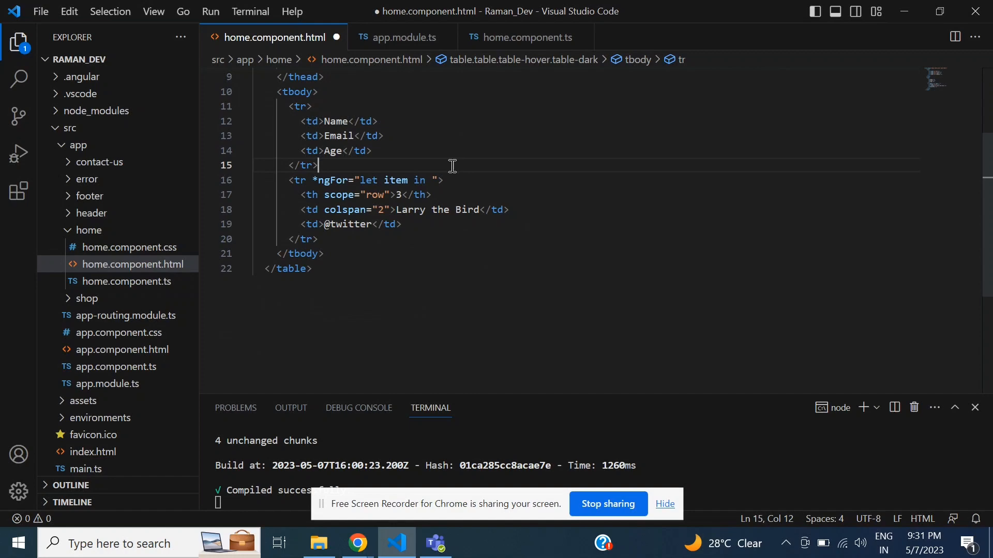
click(424, 179)
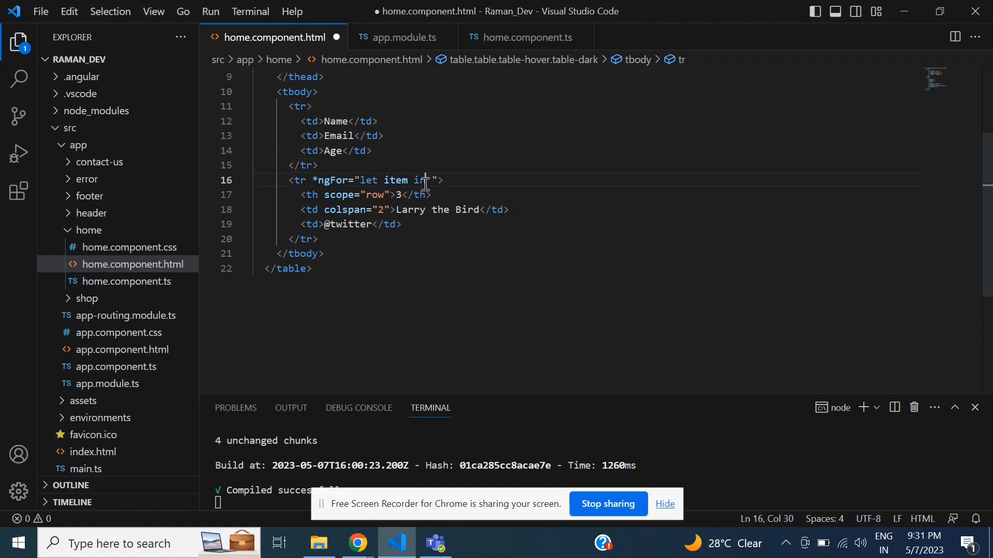
text(data)
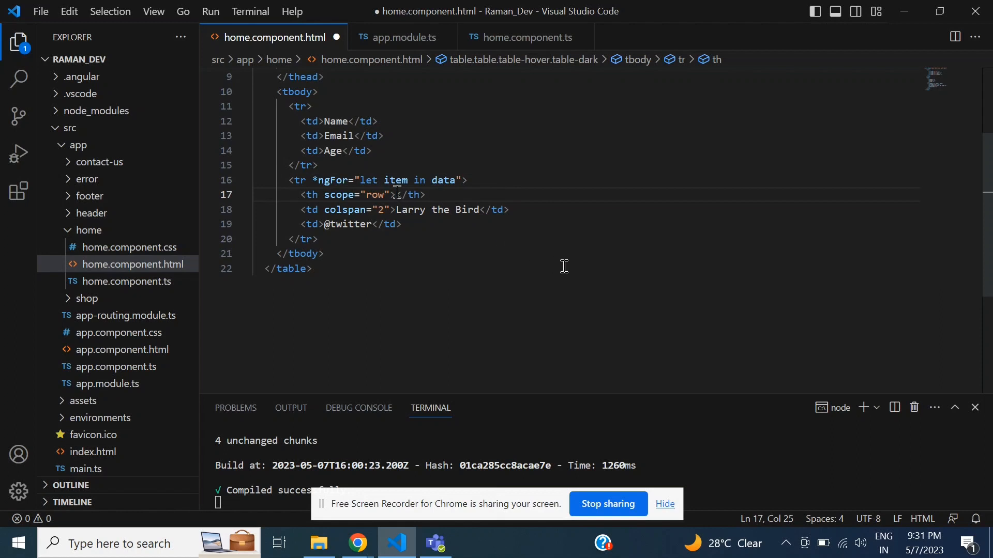
Bind the row's first cells to {{item.Name}} and {{item.Email}} instead of the sample text.
text({{)
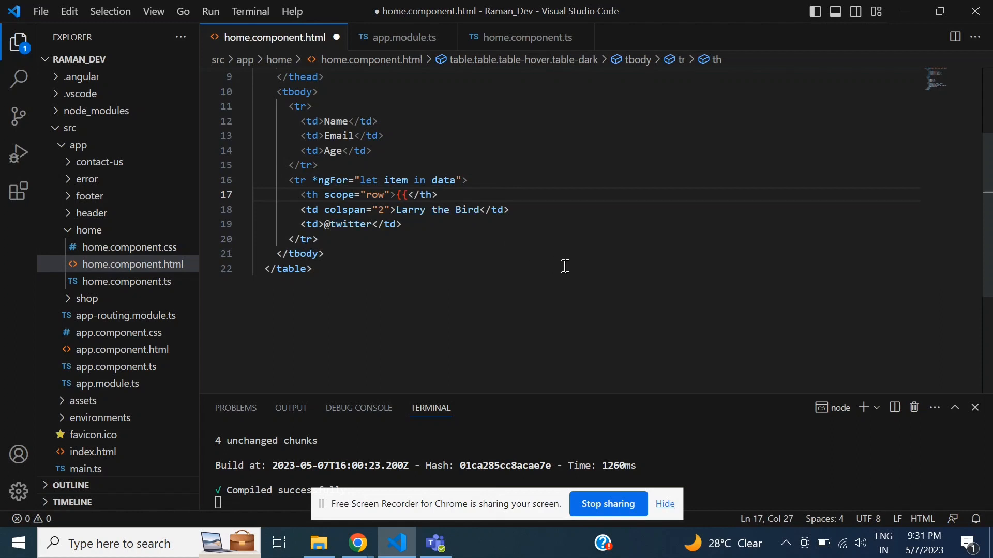
text(ietme)
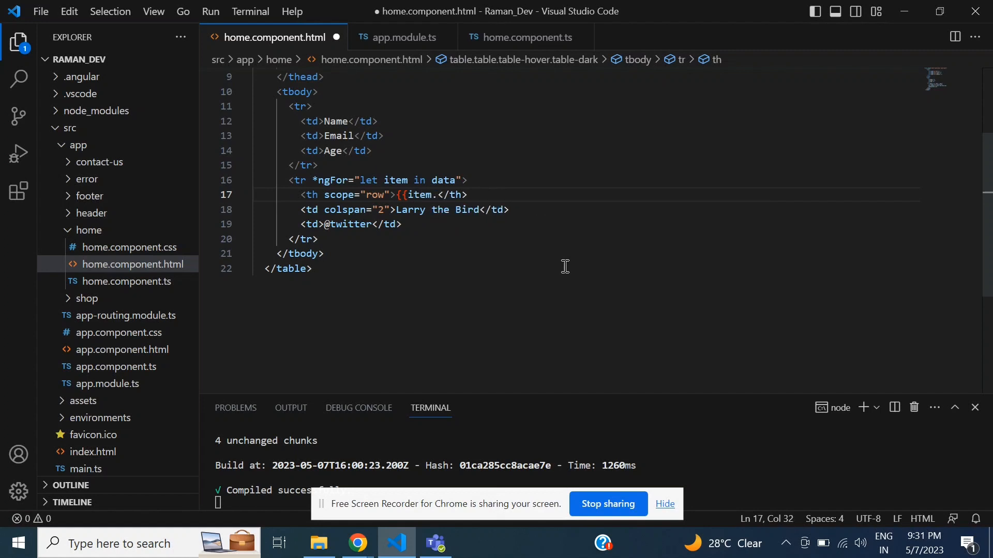
text(n)
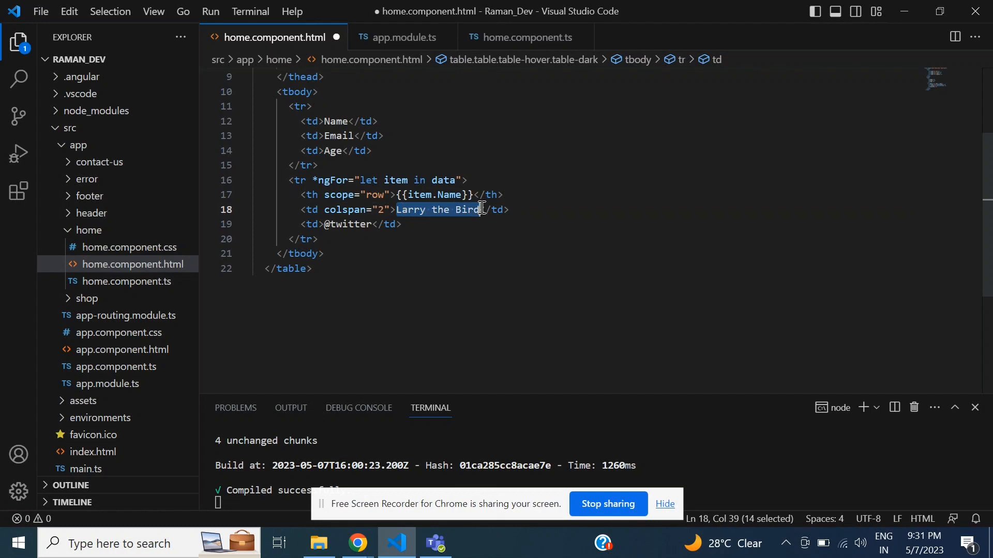
text({{}})
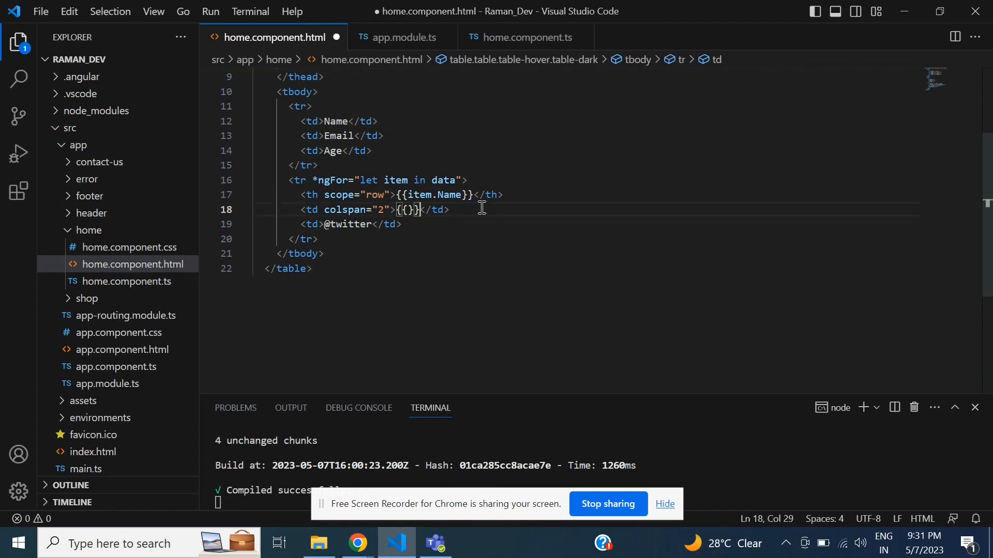
text(item.)
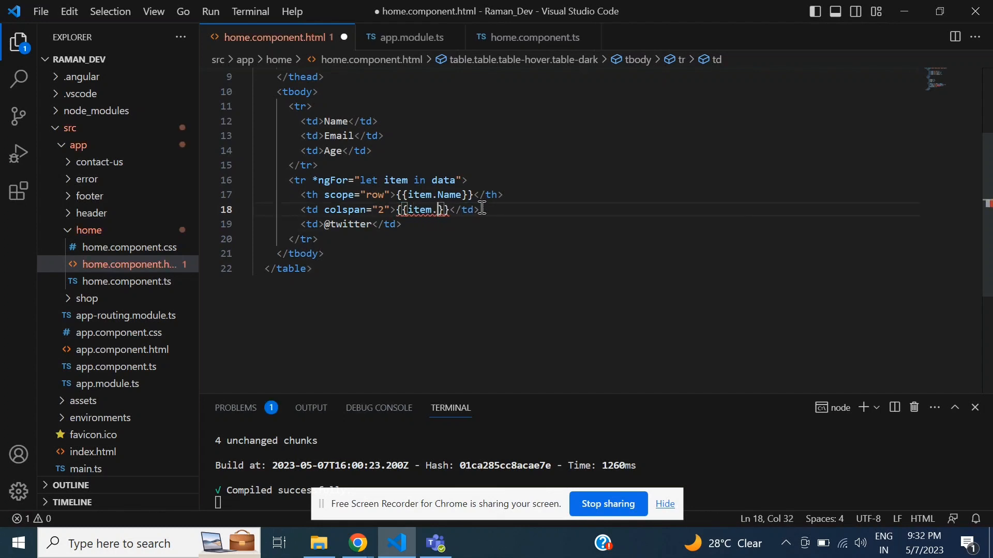
text(Email)
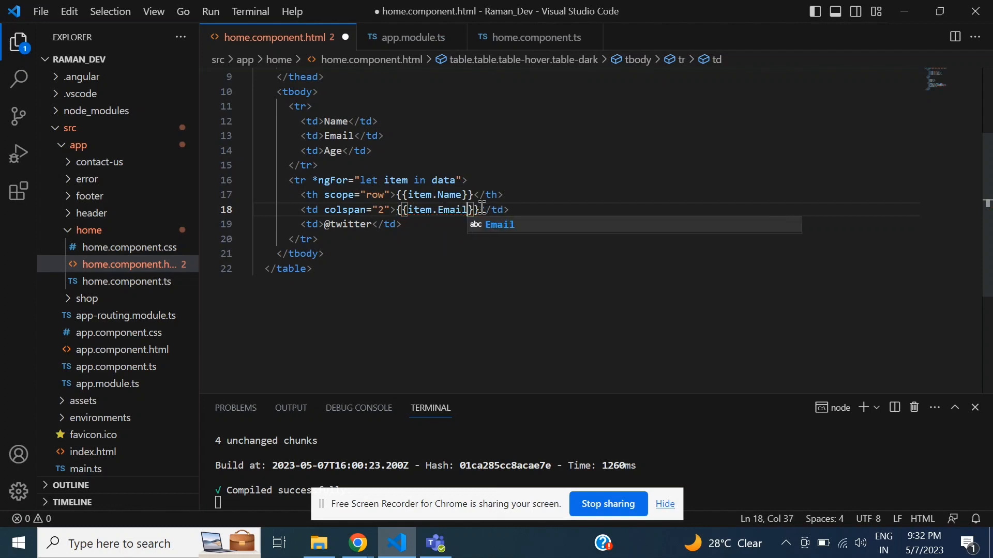
double_click(448, 210)
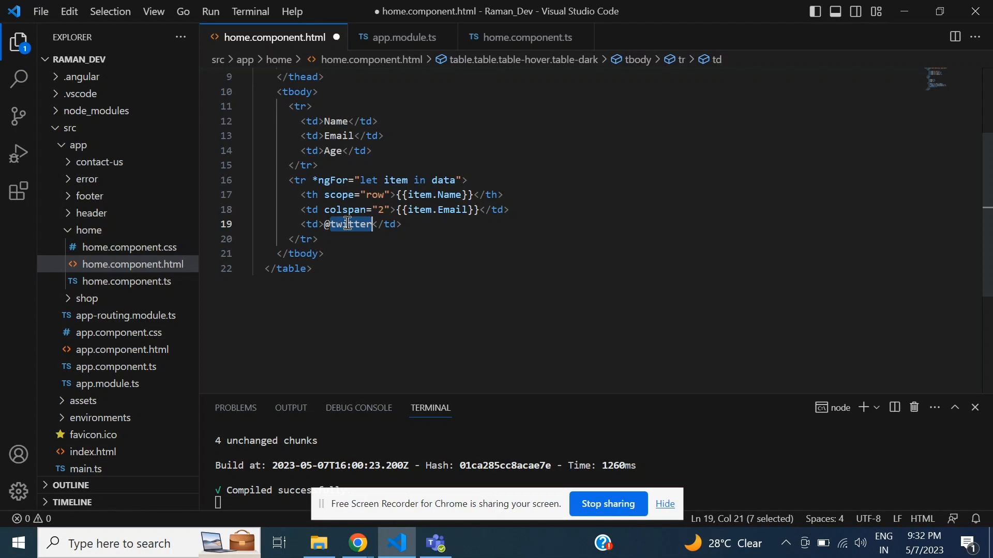
text({{)
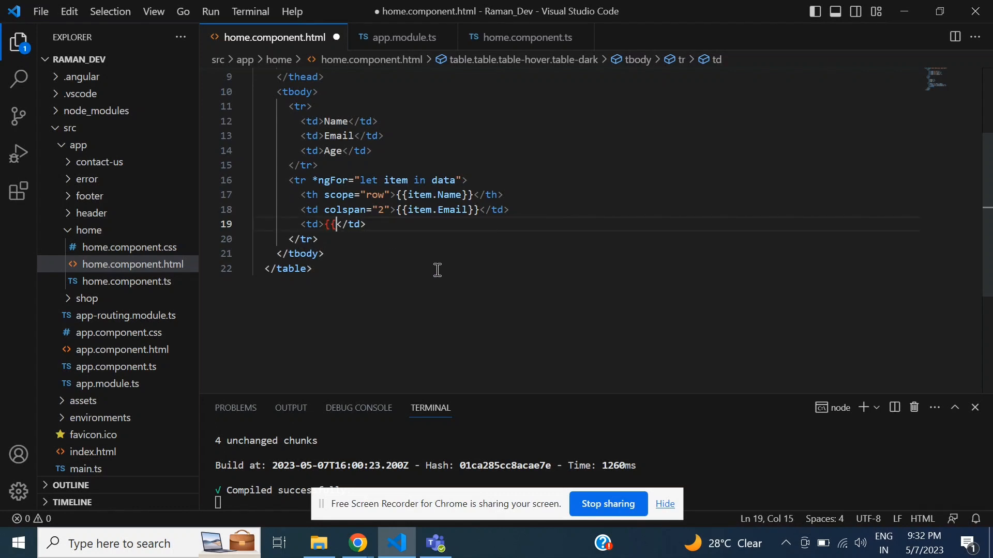
text(})
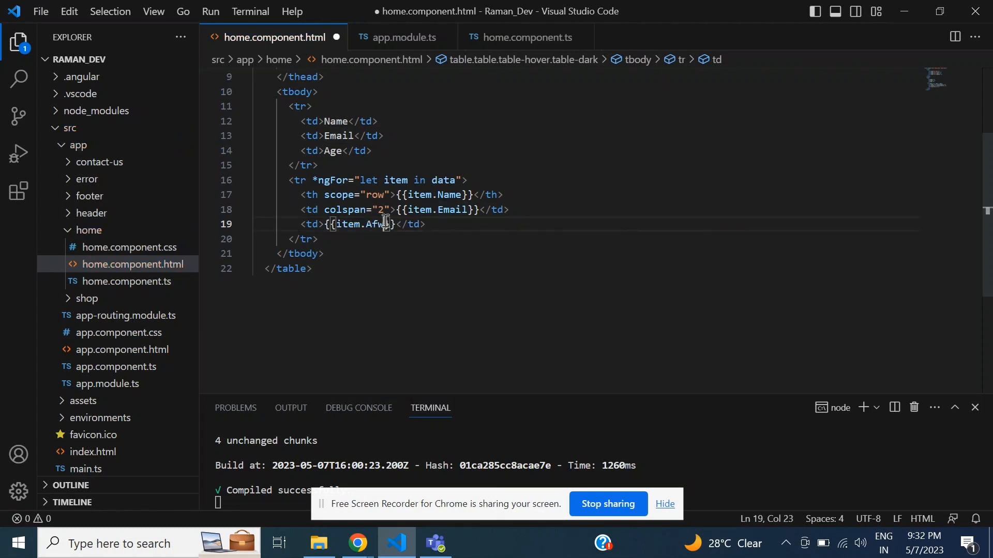
text(Age)
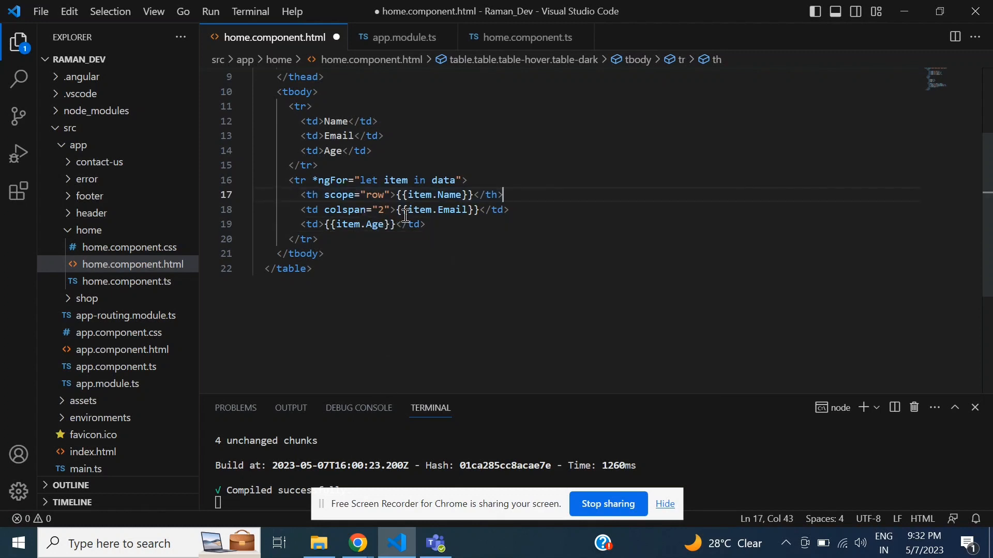
click(69, 11)
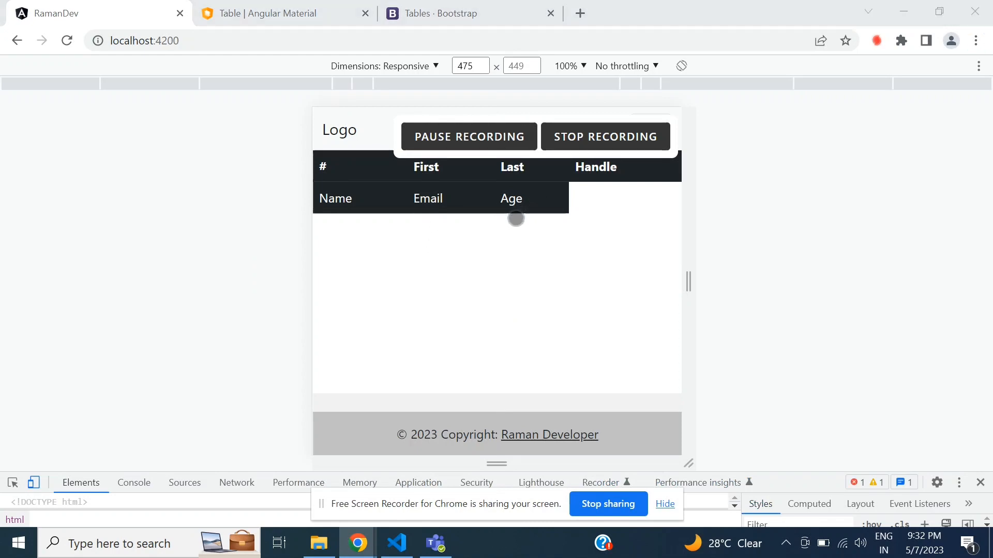
Change the loop to 'let item of data' so Chrome lists Raman, Rajesh, Mohit and Sahil.
click(395, 543)
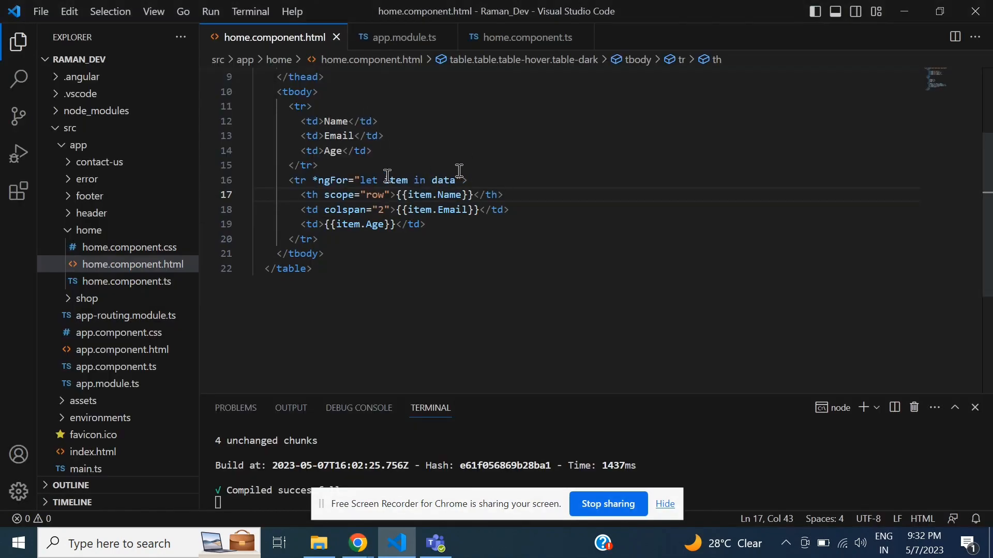
click(356, 543)
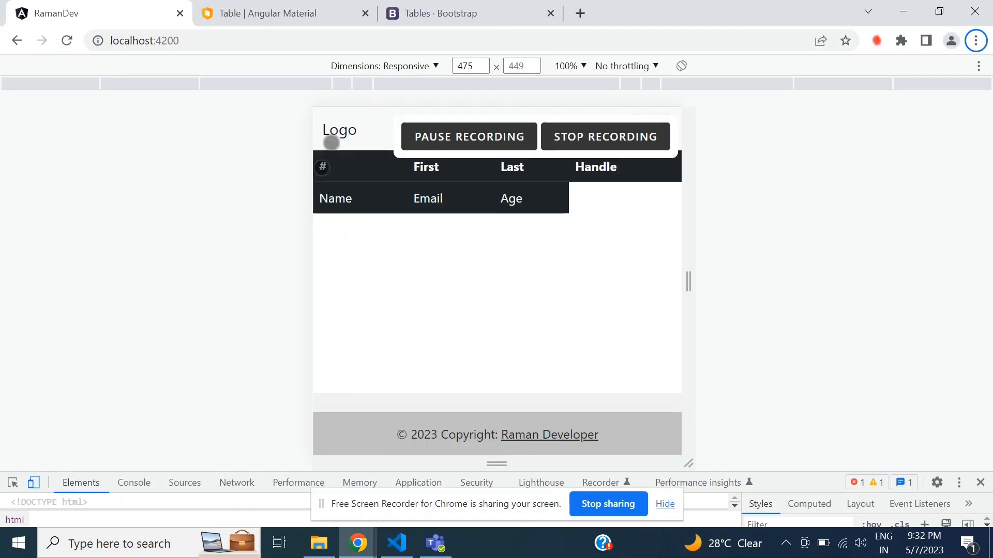
click(396, 543)
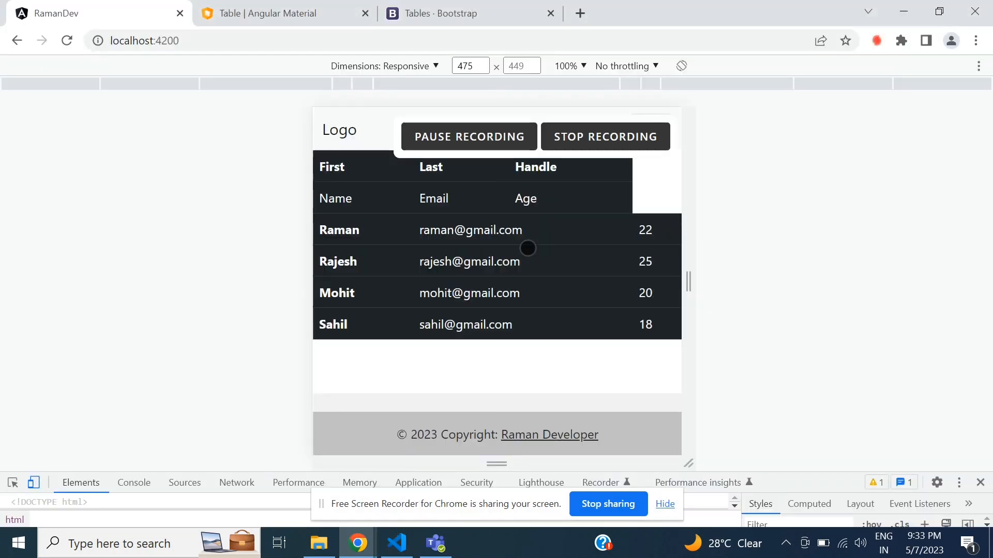
click(395, 543)
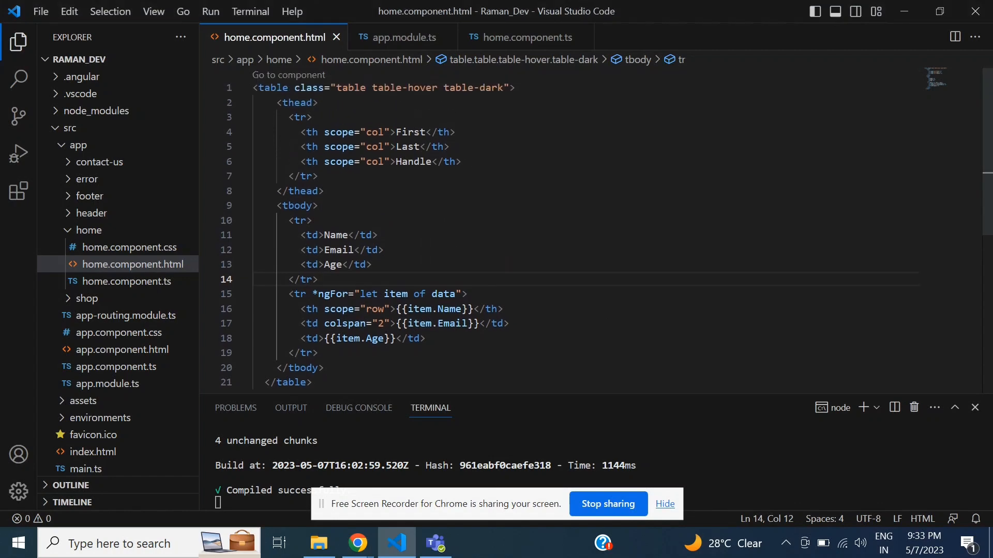
scroll(down, 3)
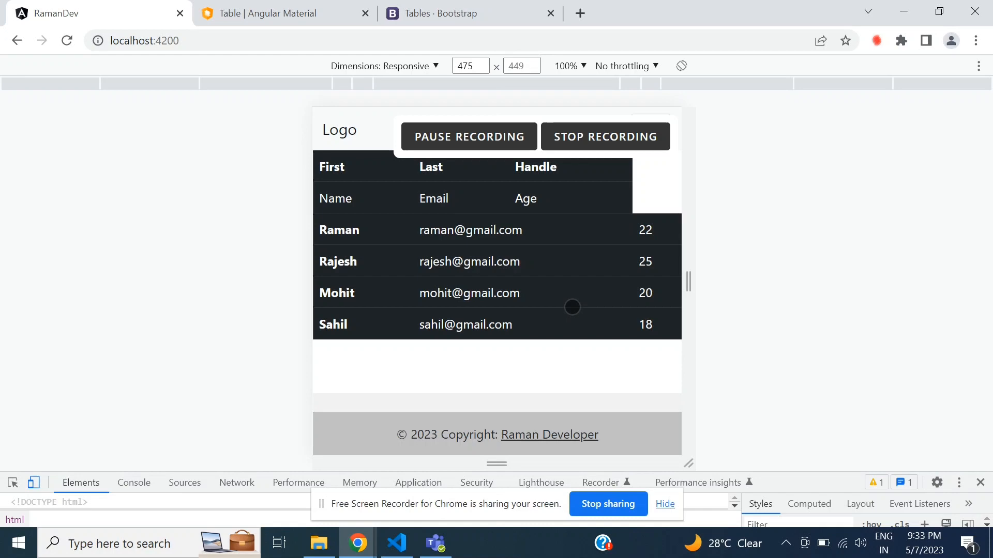
Remove colspan="2" from the Email <td> and save so the columns line up with the headers.
click(396, 543)
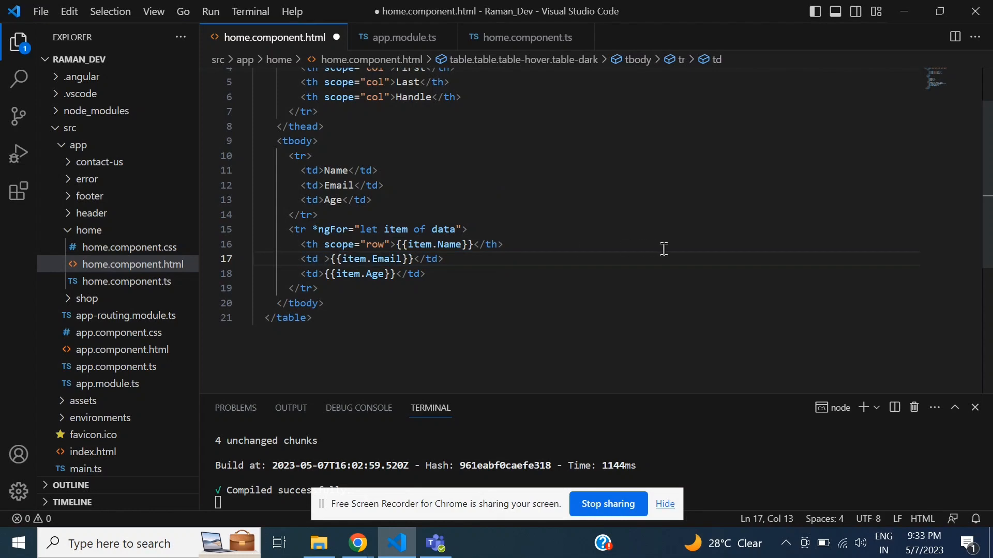
key(ctrl+s)
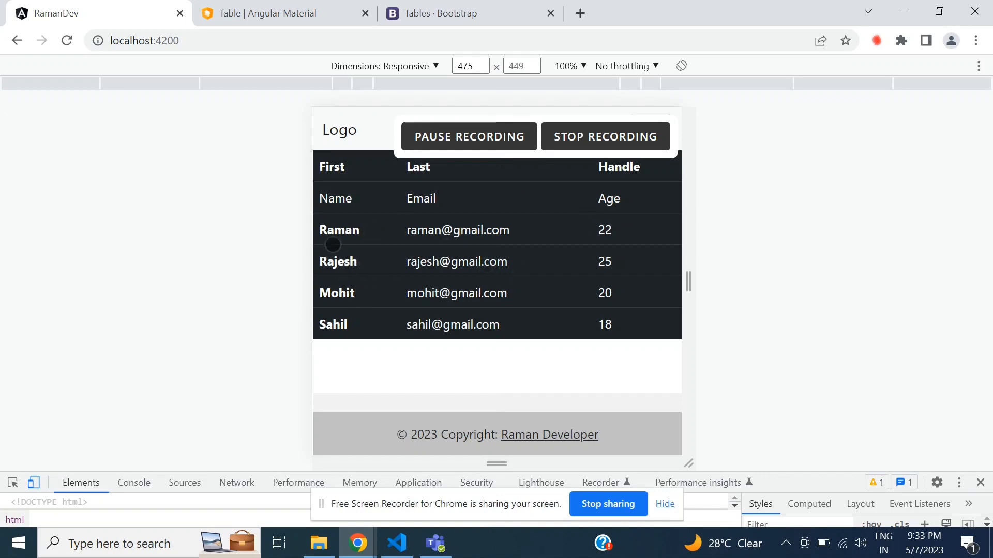
click(396, 543)
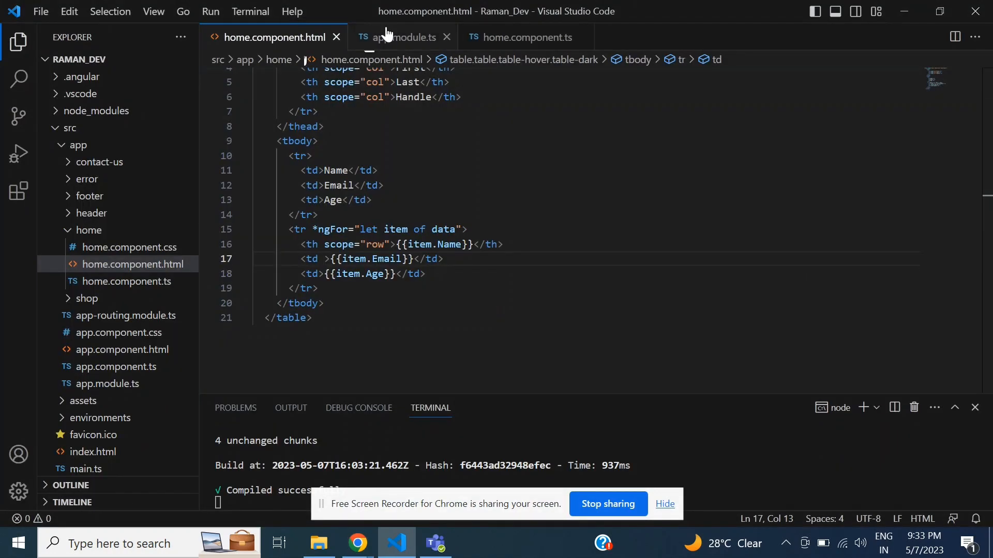
click(403, 37)
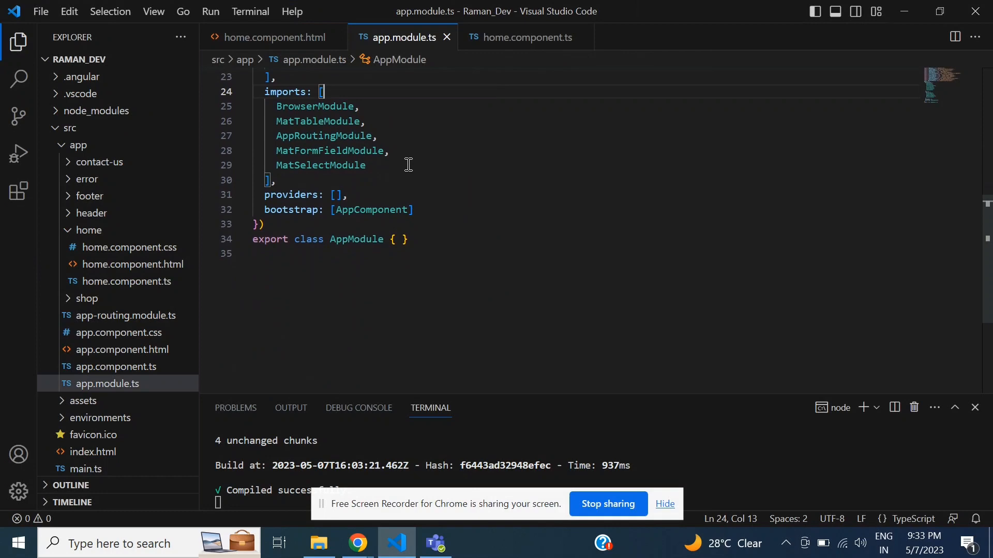
click(526, 37)
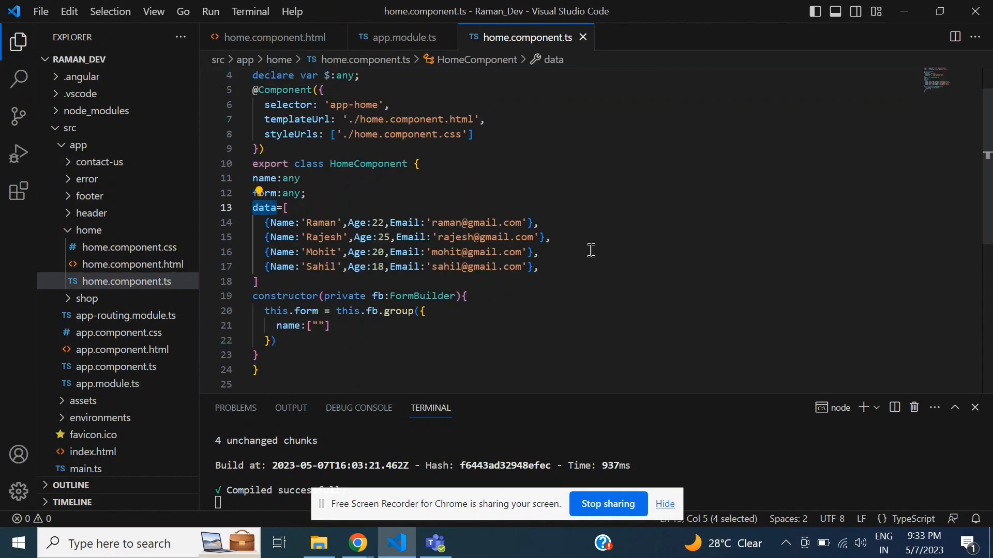
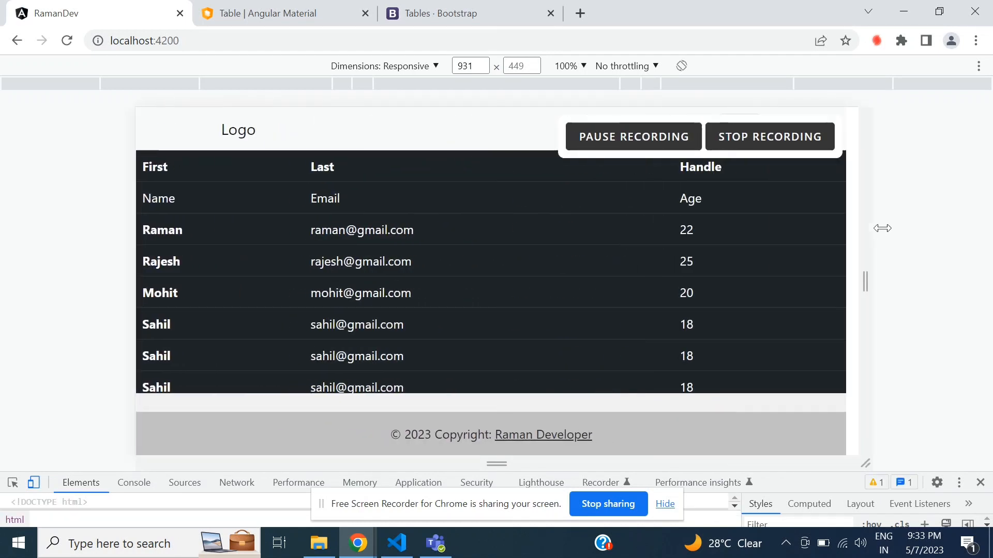
drag(882, 228, 901, 282)
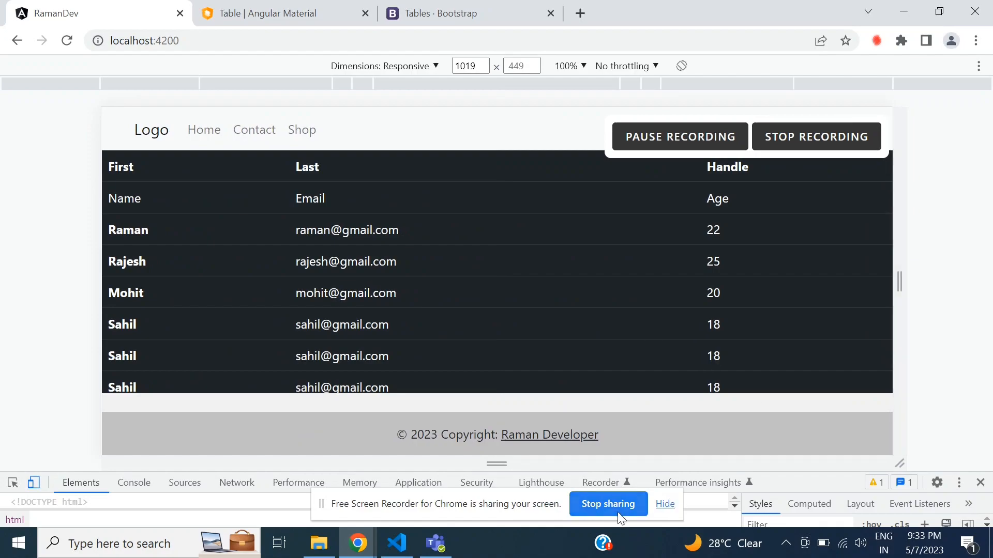